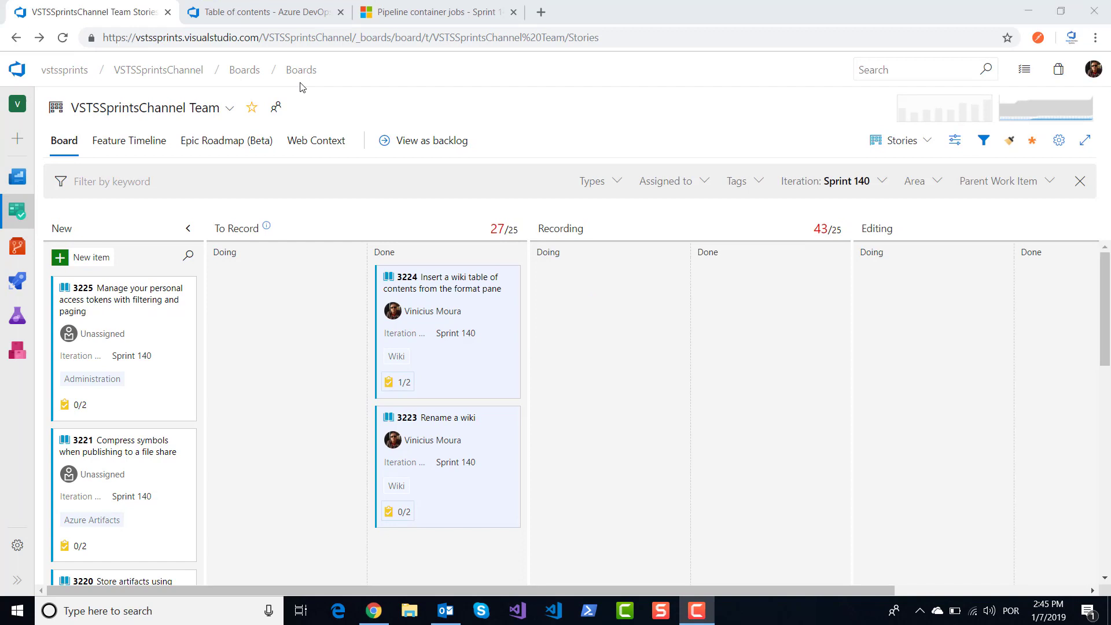
# - Switch from the Boards view to the 'Table of contents - Azure DevOps' browser tab
pyautogui.click(262, 12)
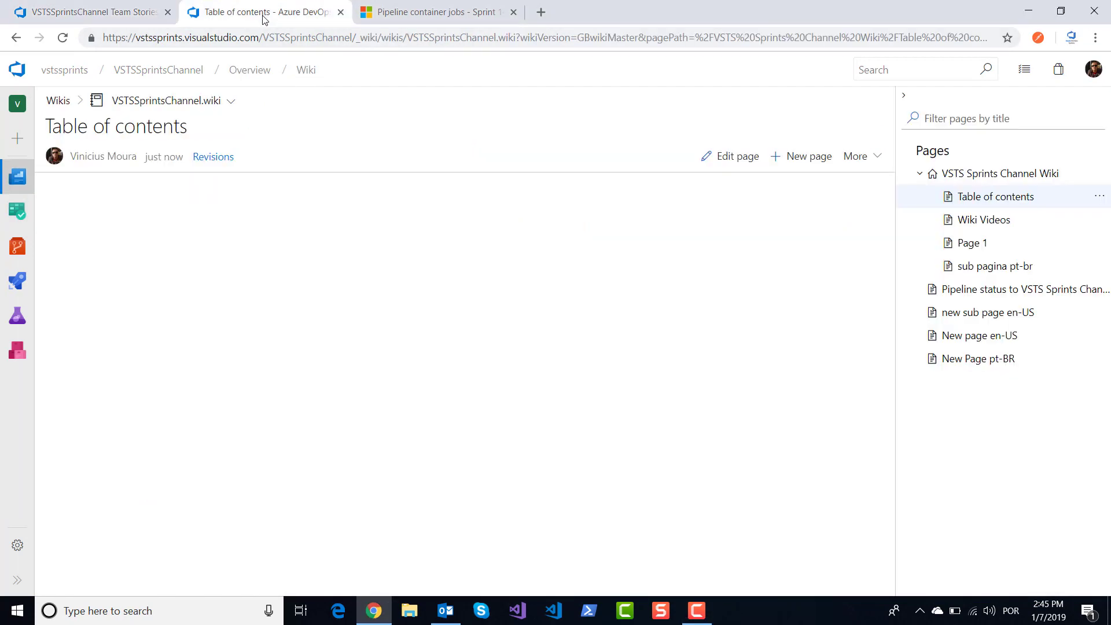
pyautogui.moveTo(214, 210)
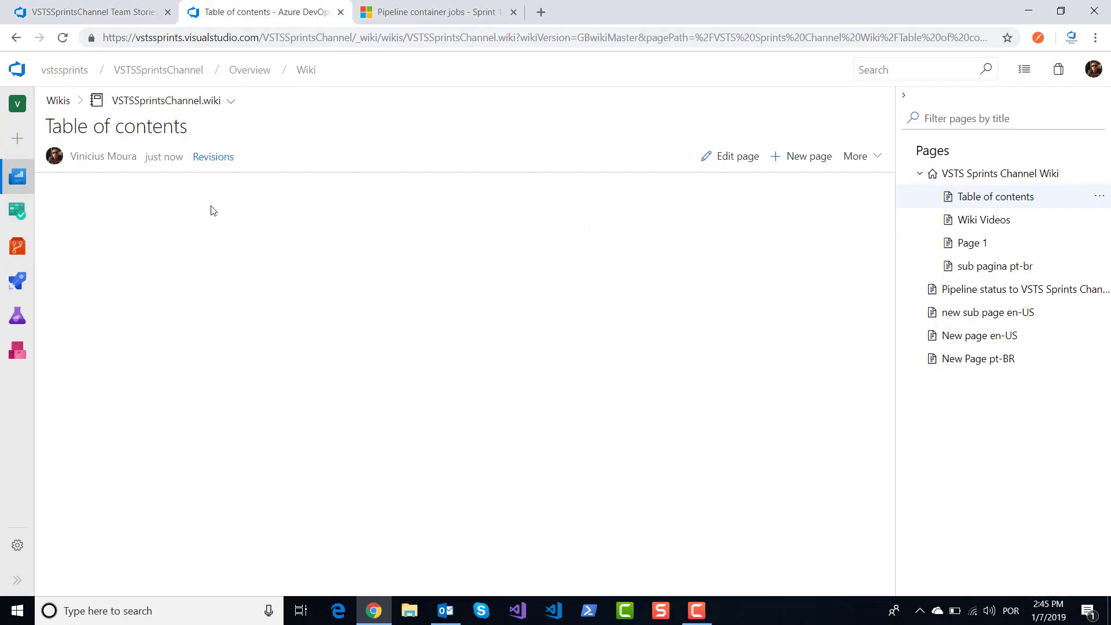
pyautogui.moveTo(657, 172)
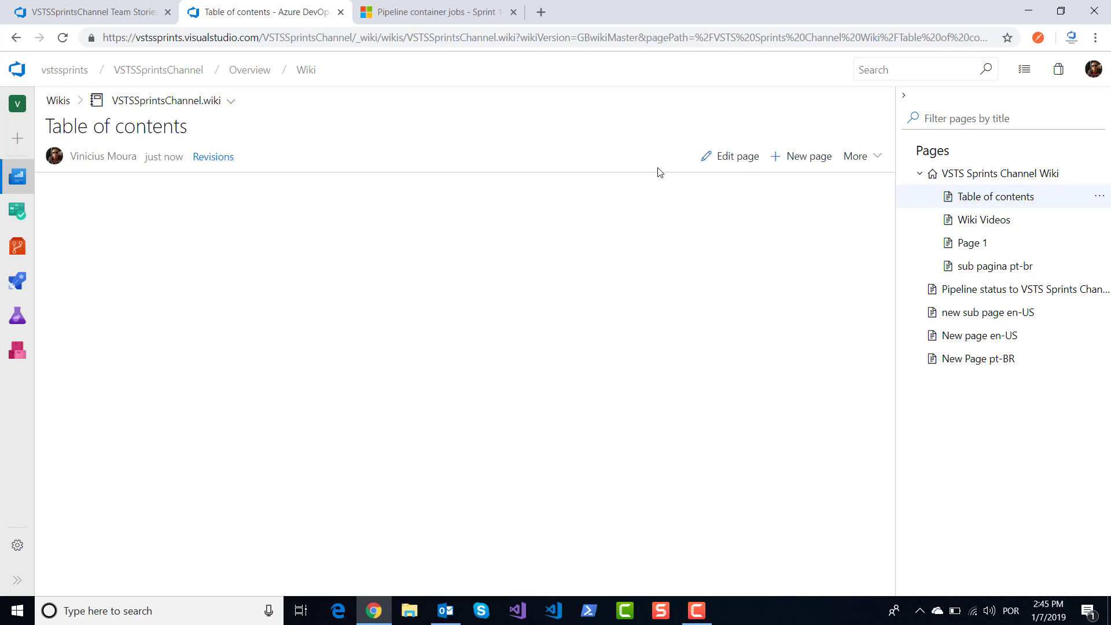
# - Edit the Table of contents page and enter the [[_TOC_]] marker on its first line
pyautogui.click(735, 155)
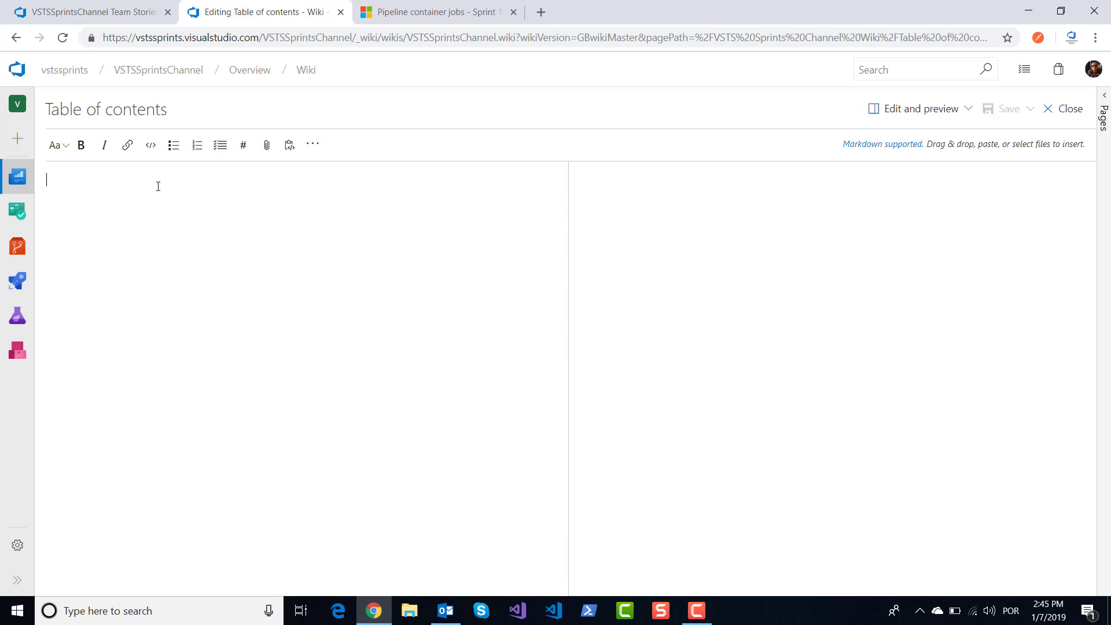
pyautogui.write('[[T')
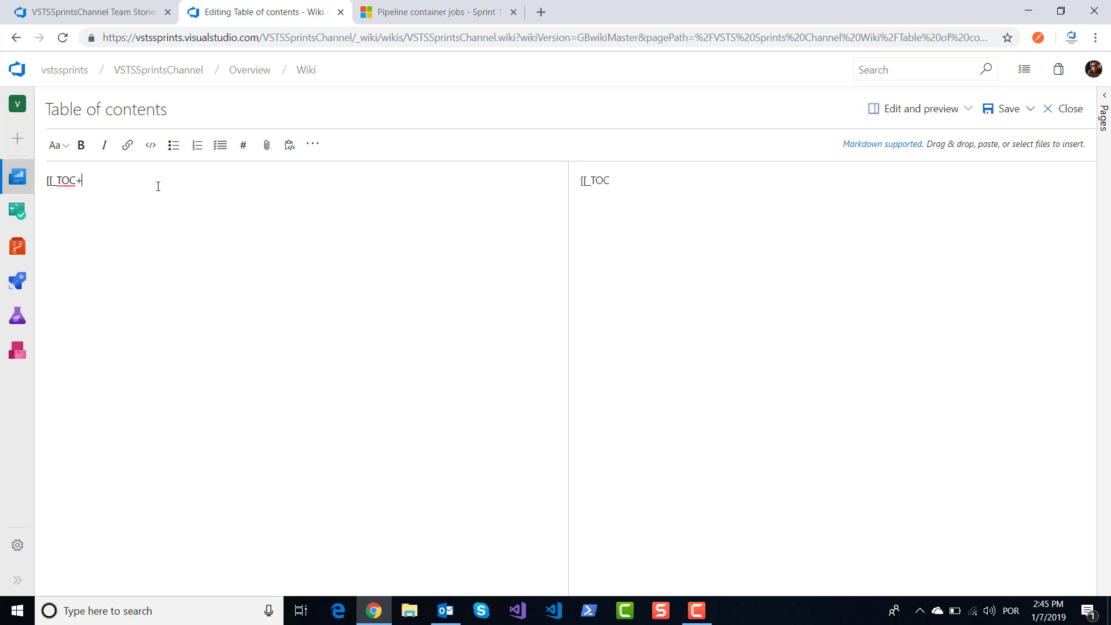
pyautogui.write(']')
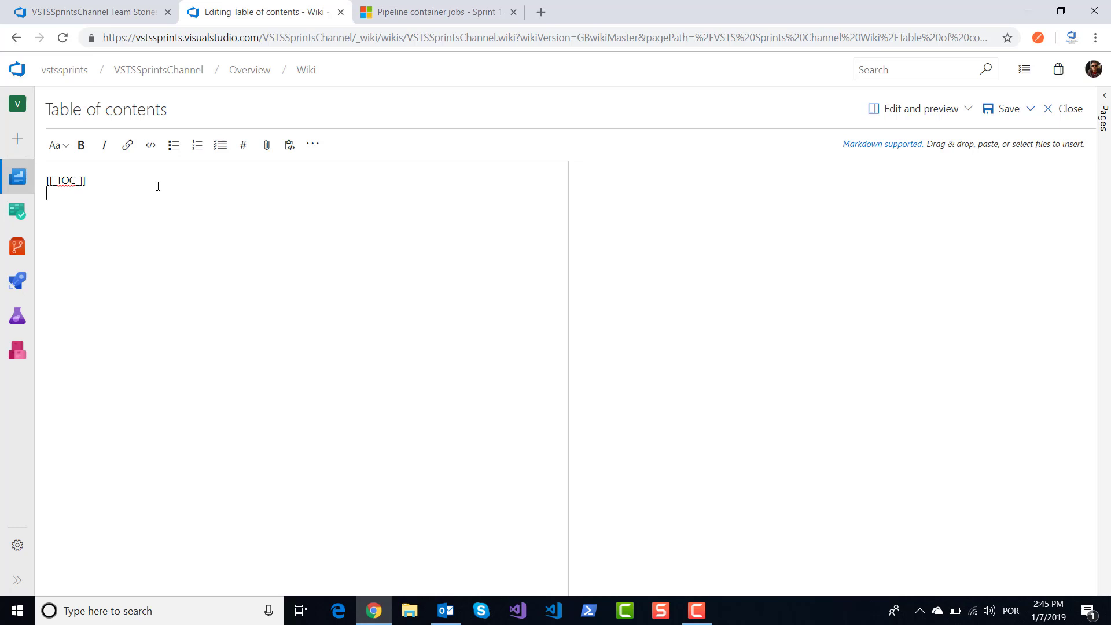
# - Type a '## Sprint 1' heading followed by '### Feature 1', '### Feature 2' subheadings
pyautogui.write('##')
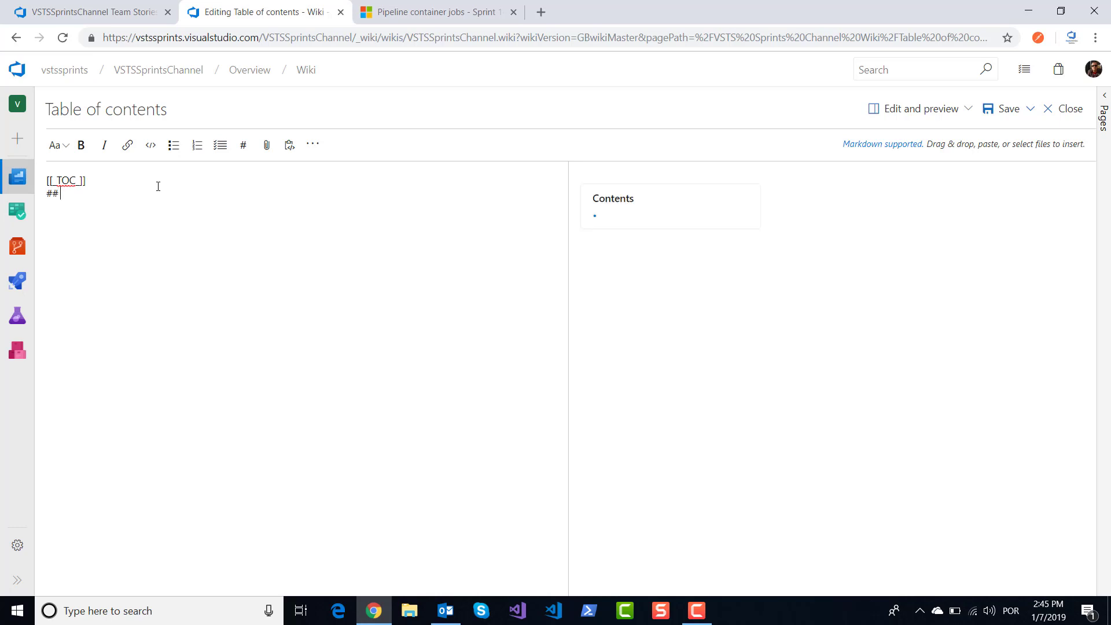
pyautogui.write('Sprint 1')
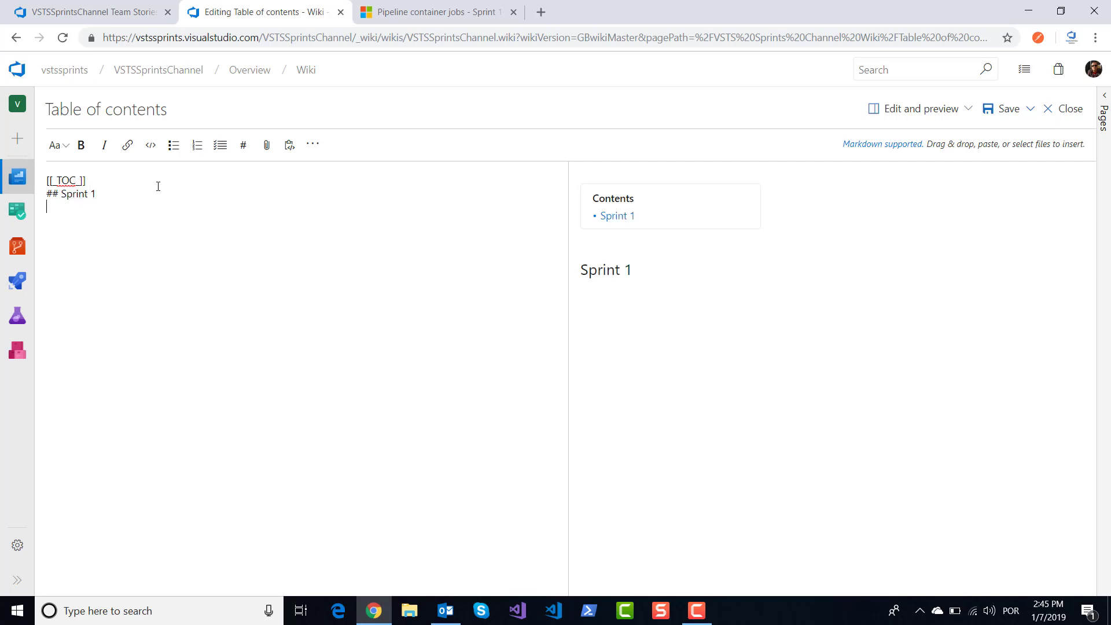
pyautogui.write('### Feature 1')
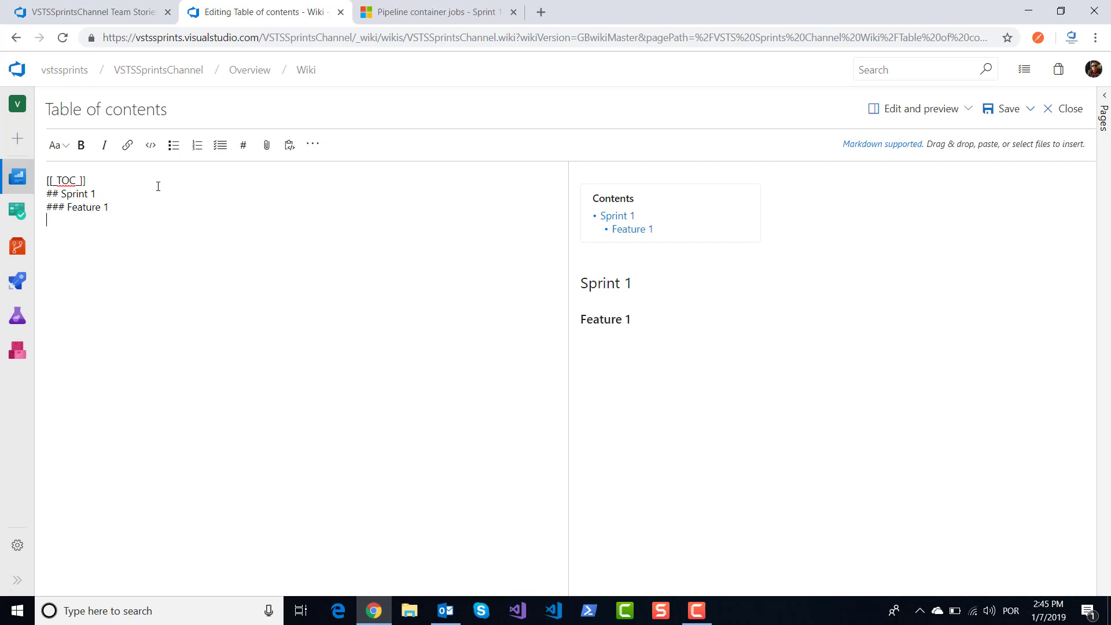
pyautogui.write('### Feature 2')
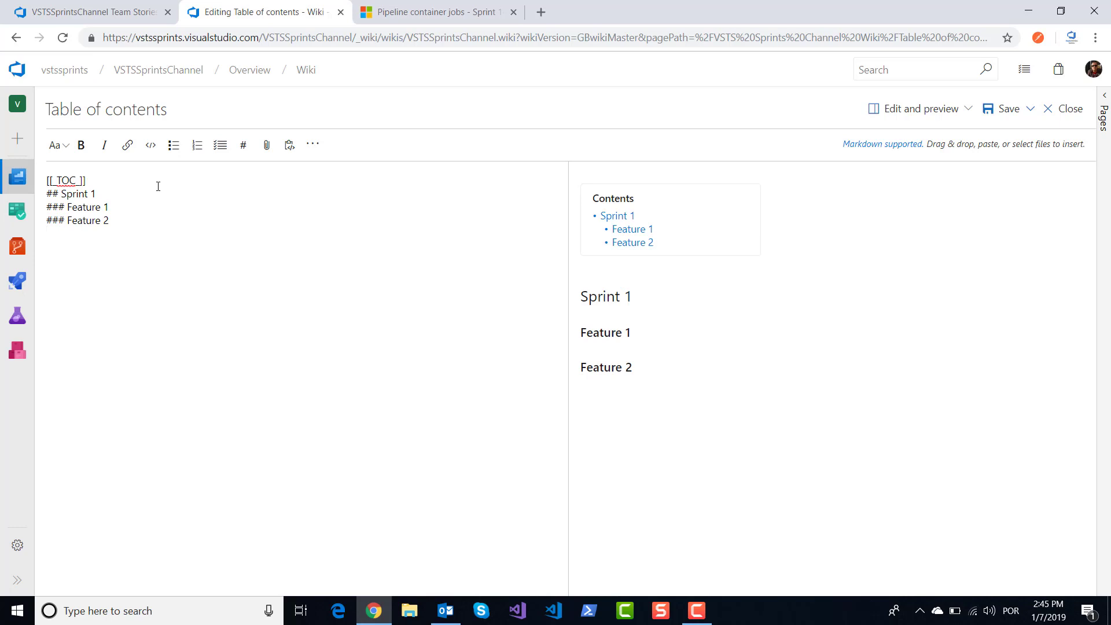
pyautogui.write('### Feature 2')
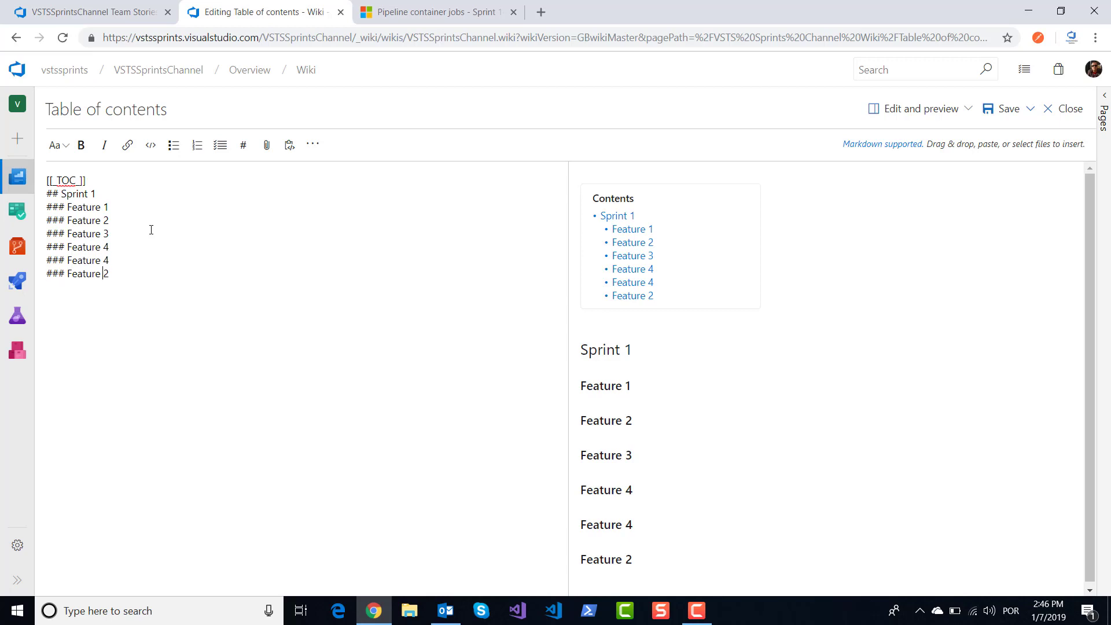
# - Add '## Sprint 2' with '### Feature 6', and rename the duplicate Feature 4 to Feature 5
pyautogui.press('Backspace')
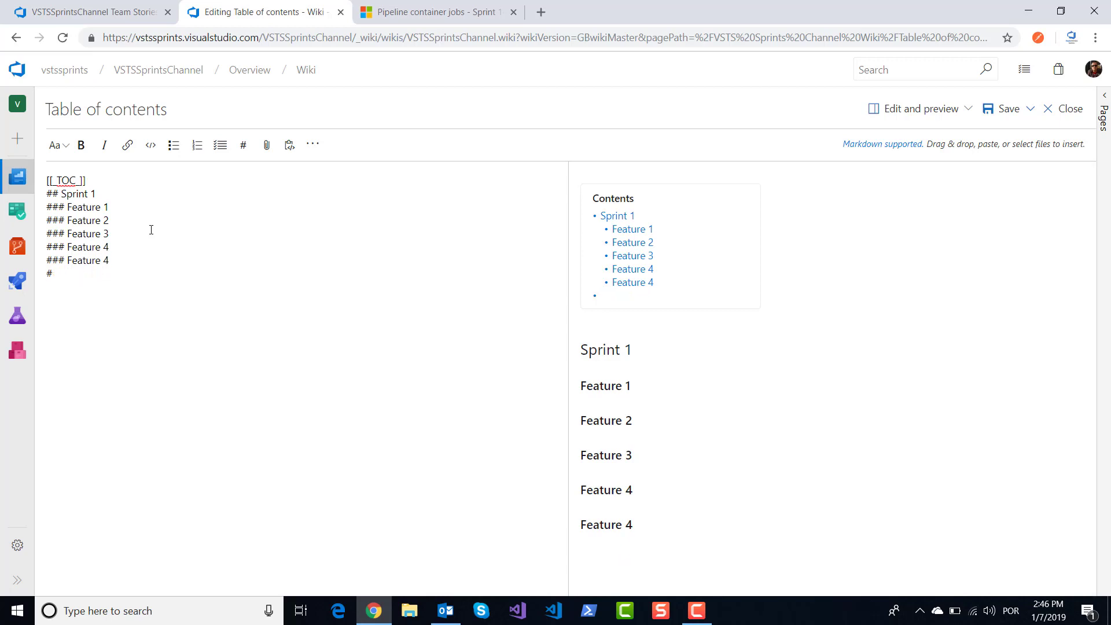
pyautogui.write('# S')
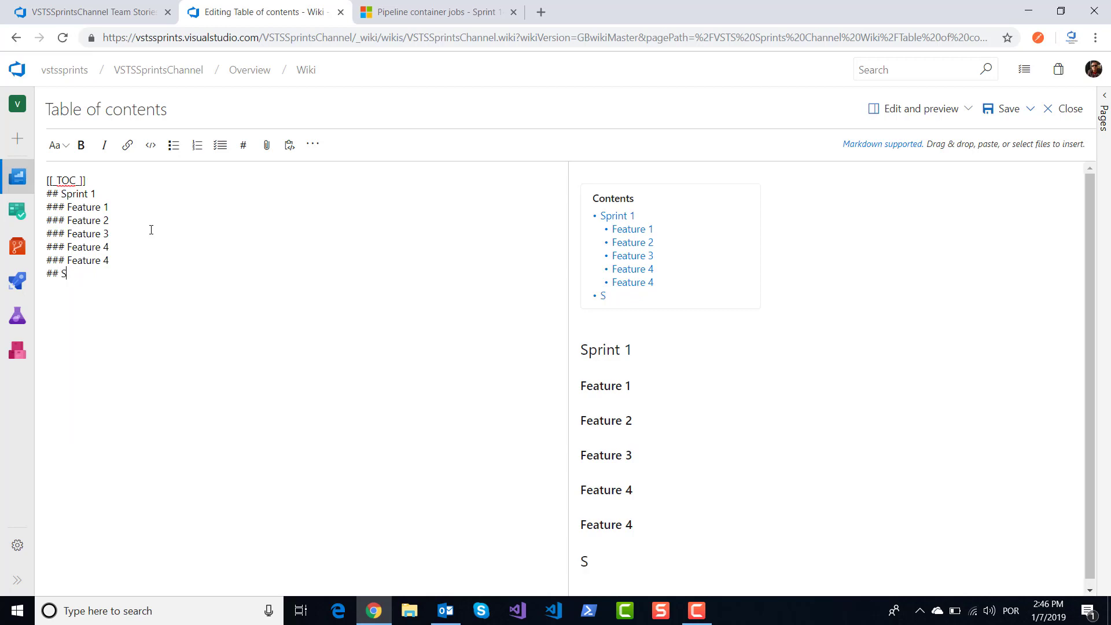
pyautogui.write('print 2')
pyautogui.write('###')
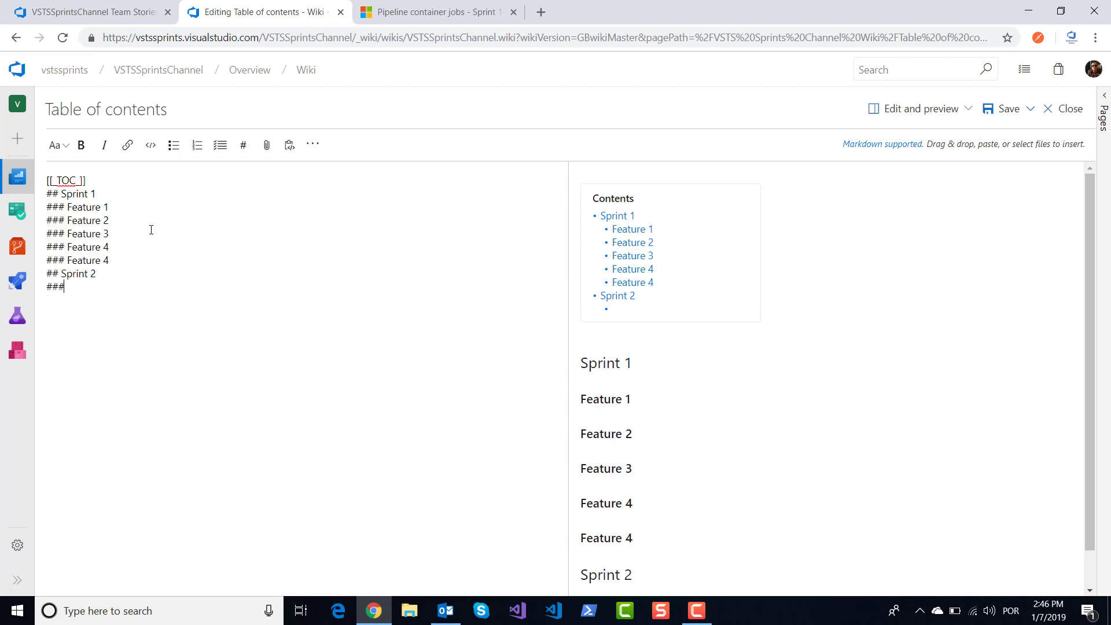
pyautogui.write('Feature')
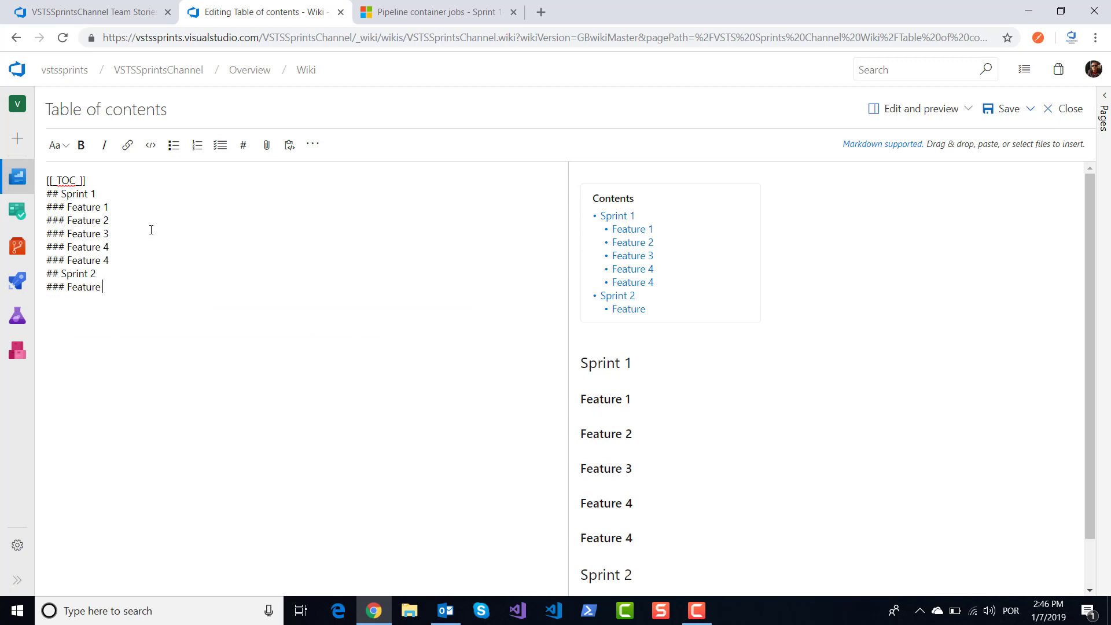
pyautogui.write('6')
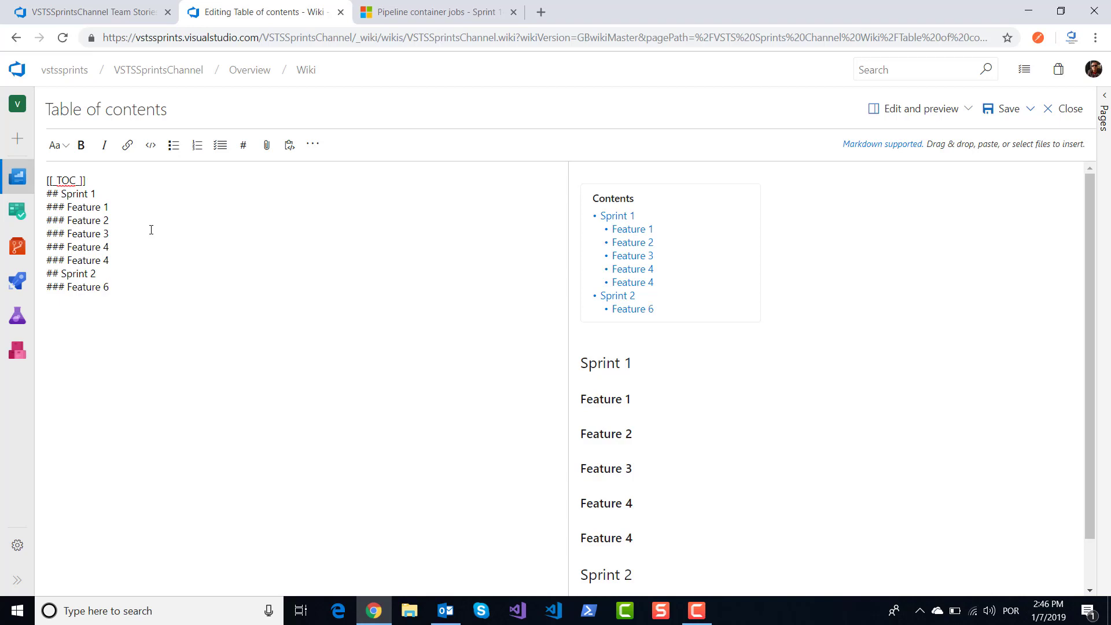
pyautogui.write('5')
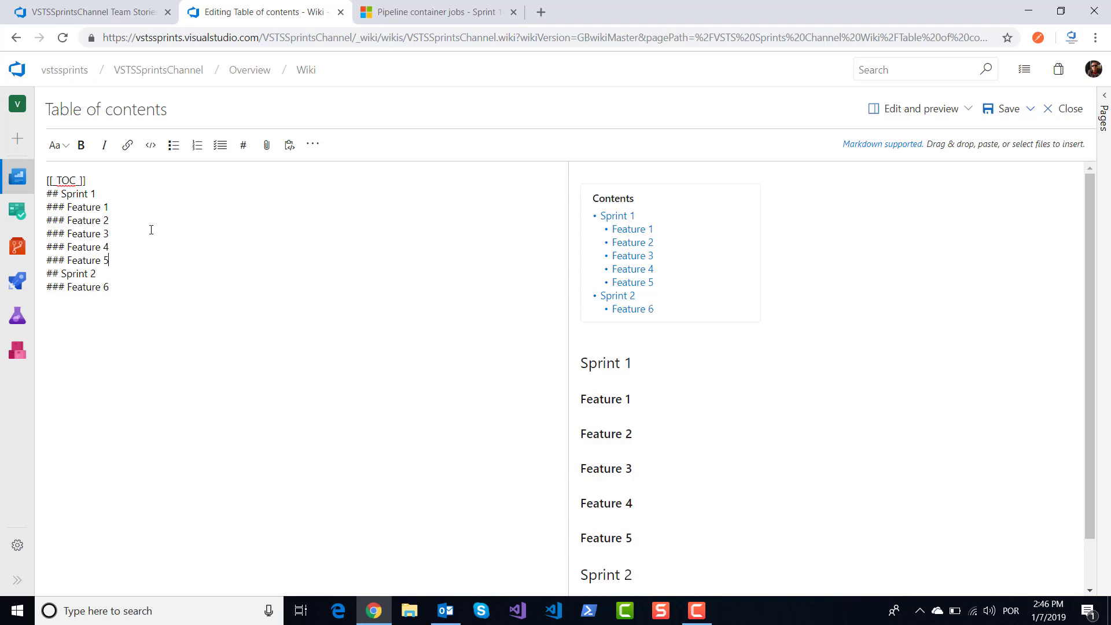
pyautogui.moveTo(1017, 163)
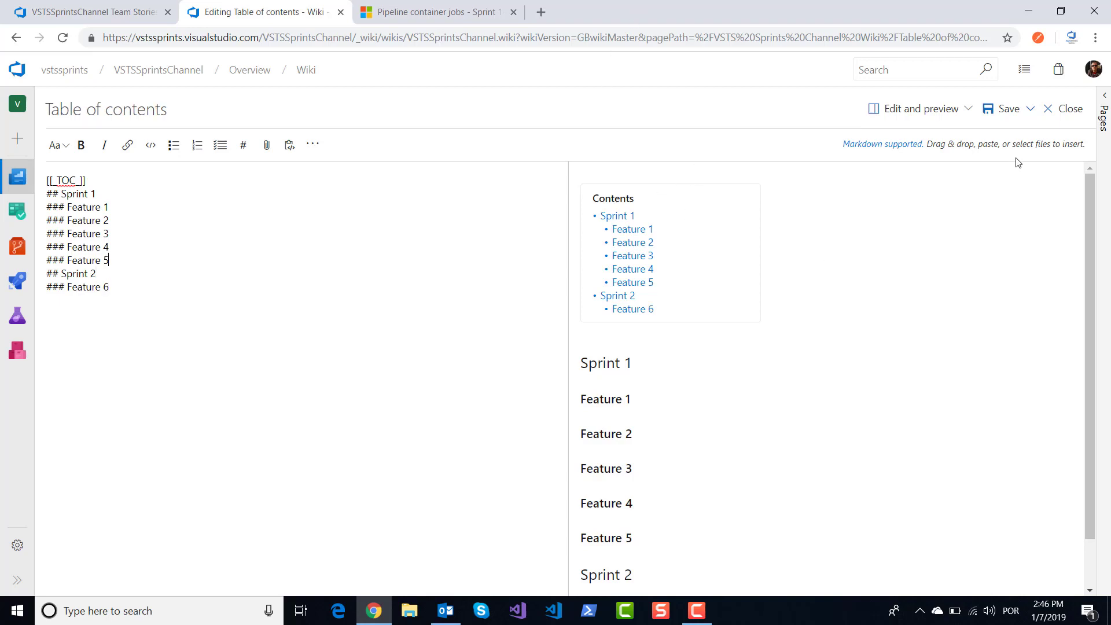
pyautogui.moveTo(1064, 108)
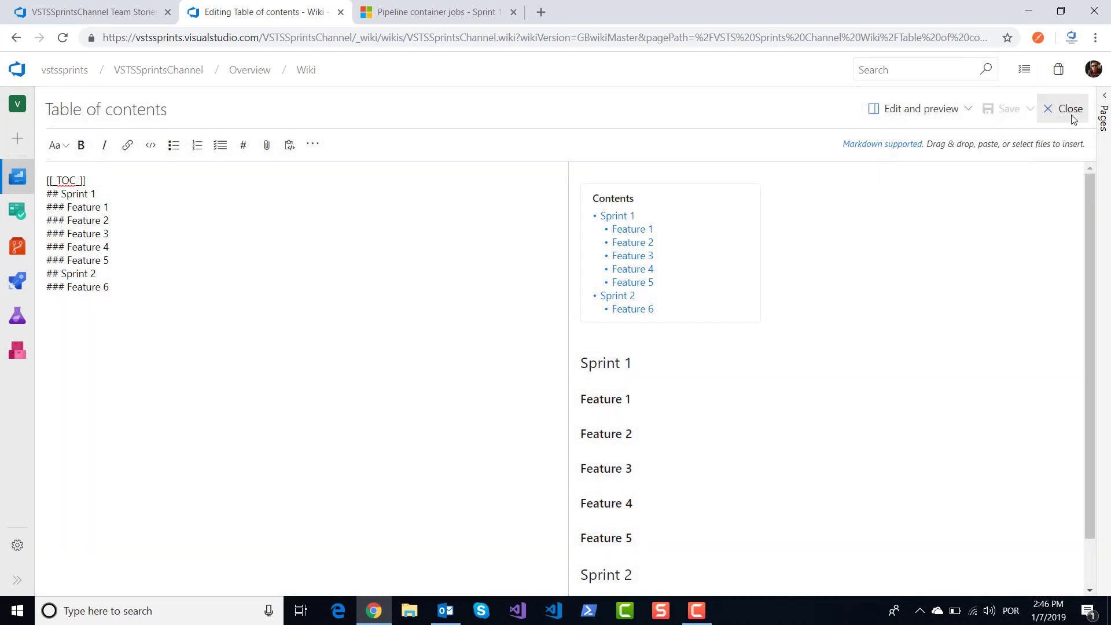
# - Close the editor and scroll the saved page to check its Sprint and Feature contents links
pyautogui.click(1068, 108)
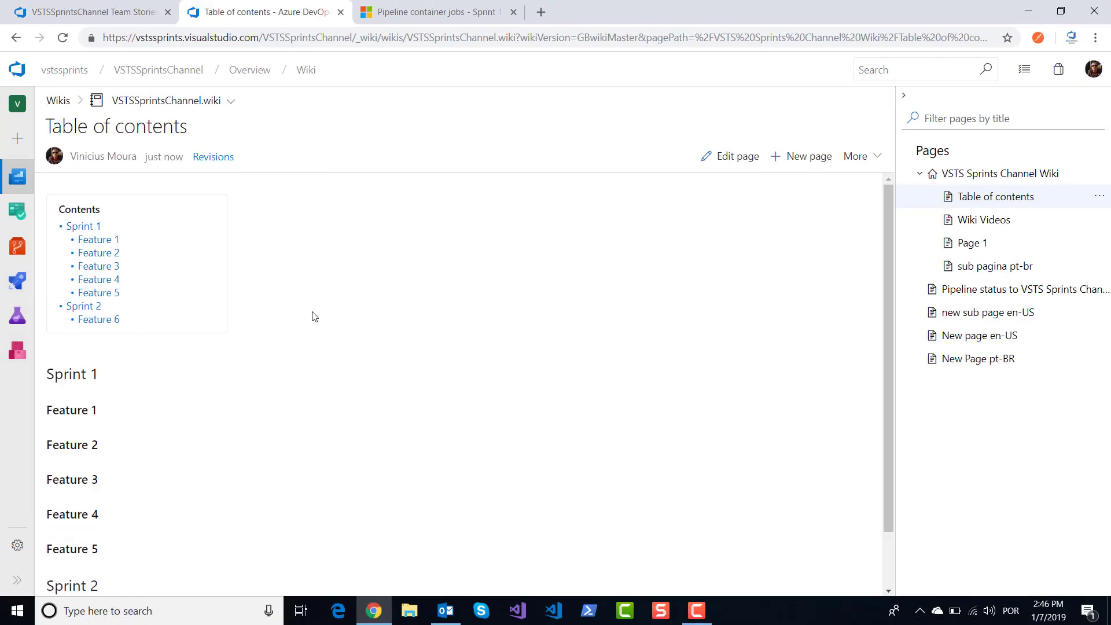
pyautogui.moveTo(98, 319)
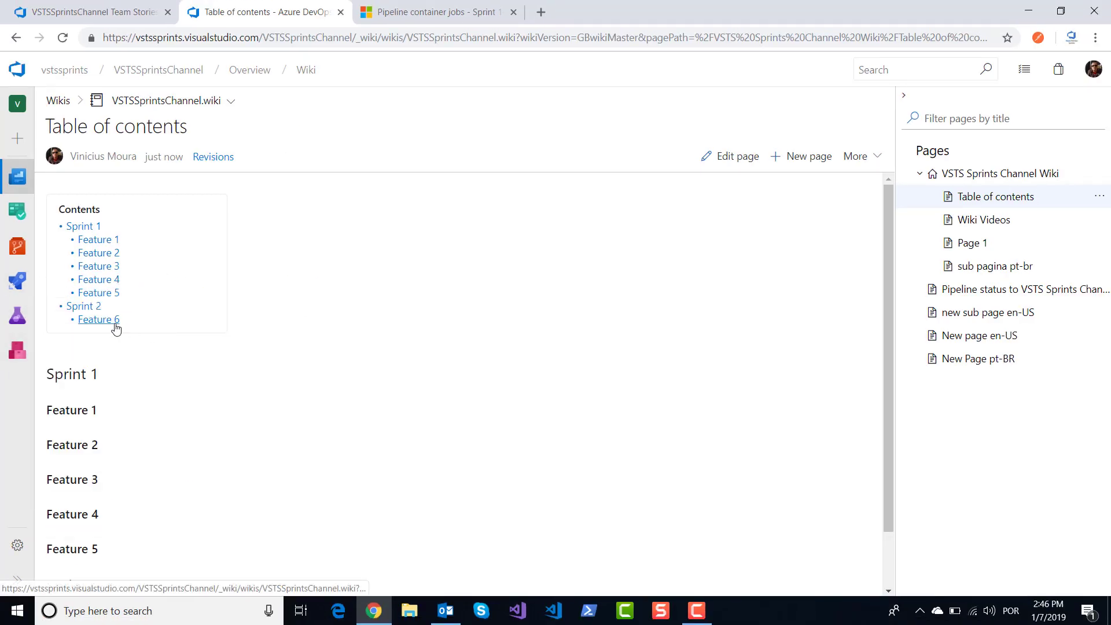
pyautogui.scroll(-3)
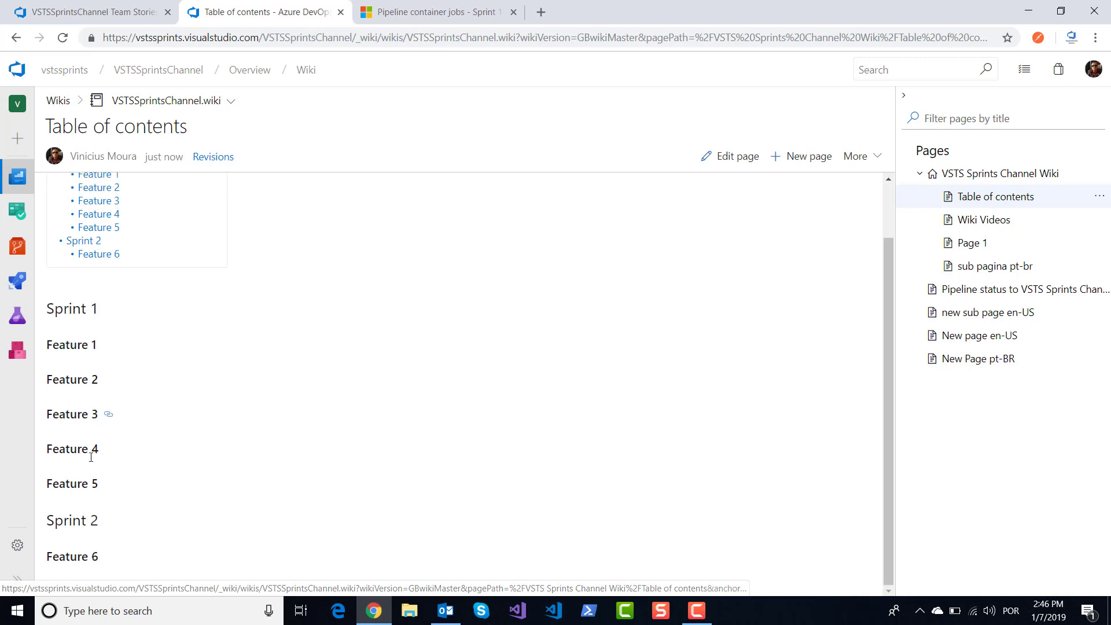
pyautogui.moveTo(162, 565)
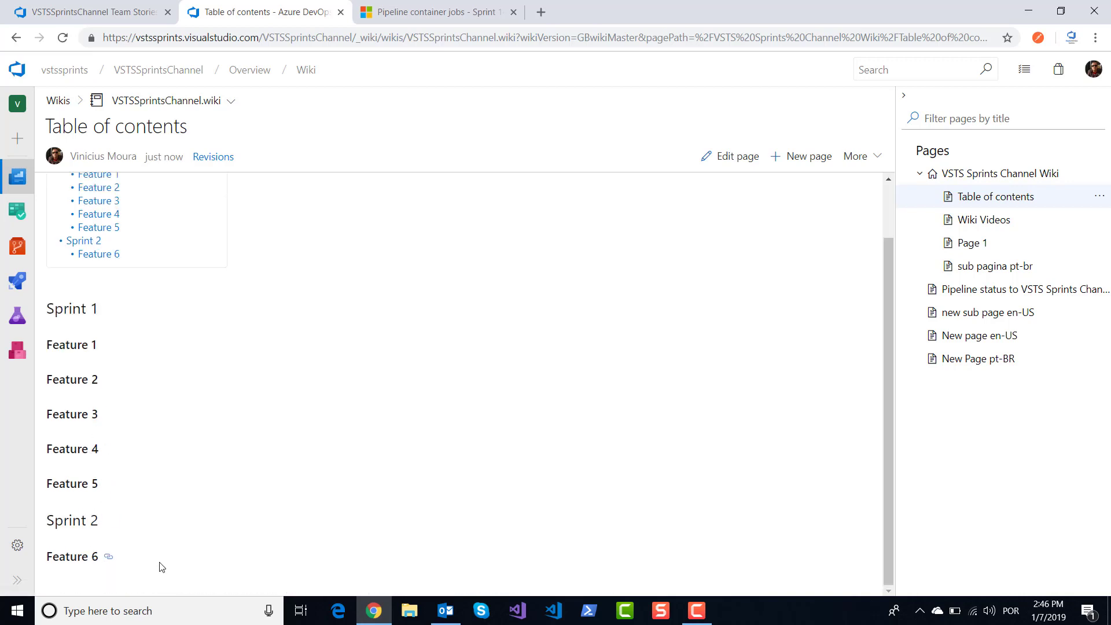
pyautogui.moveTo(299, 435)
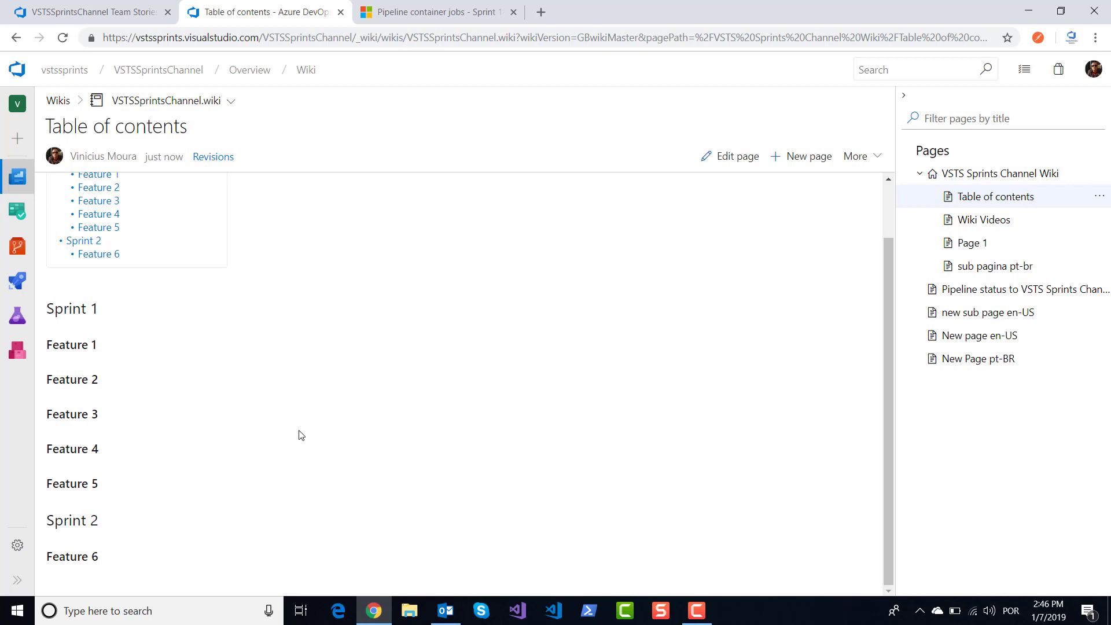
pyautogui.scroll(3)
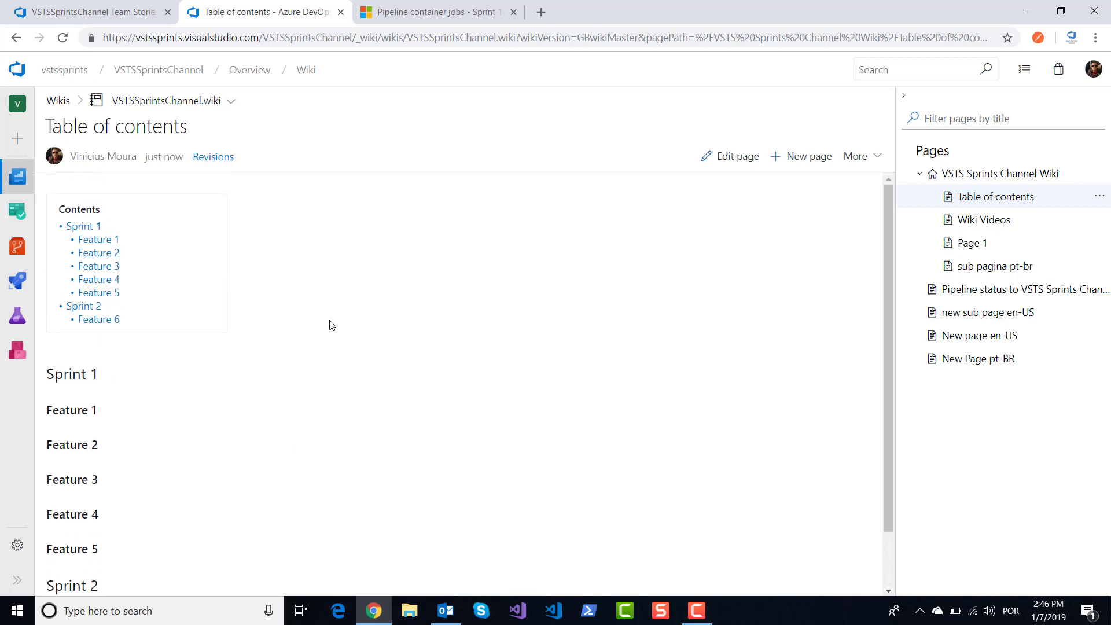